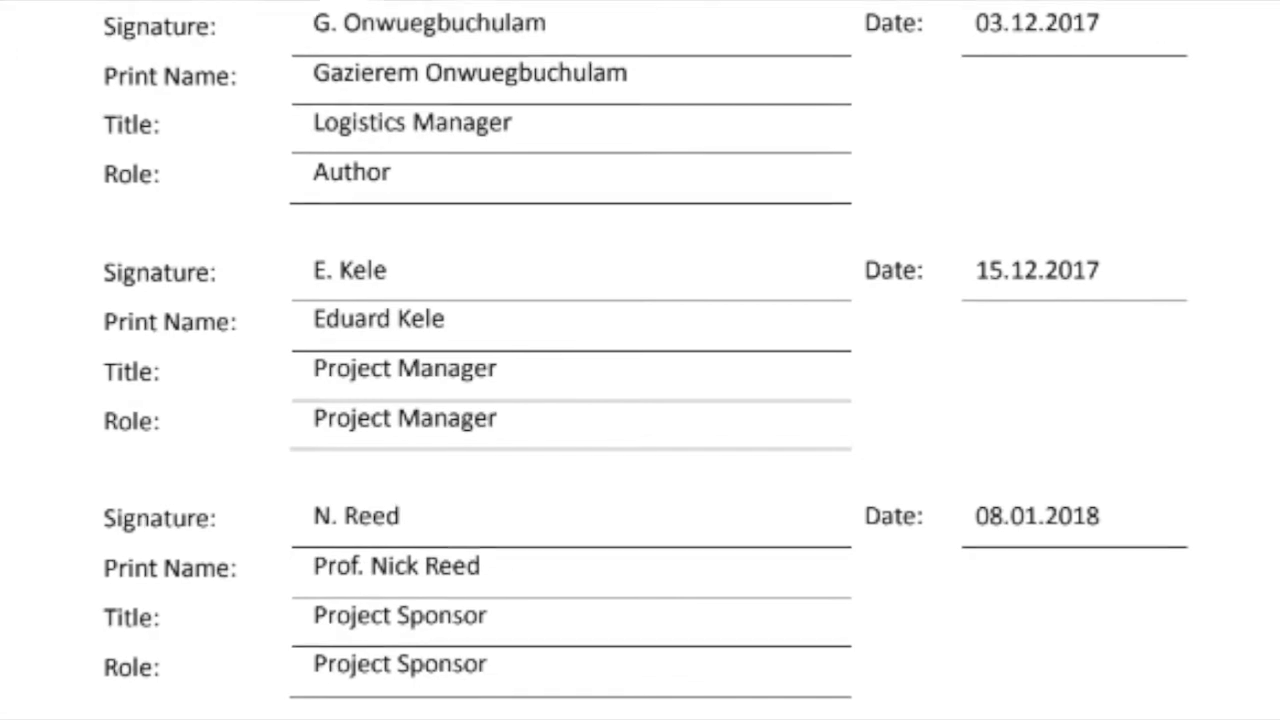
scroll(down, 3)
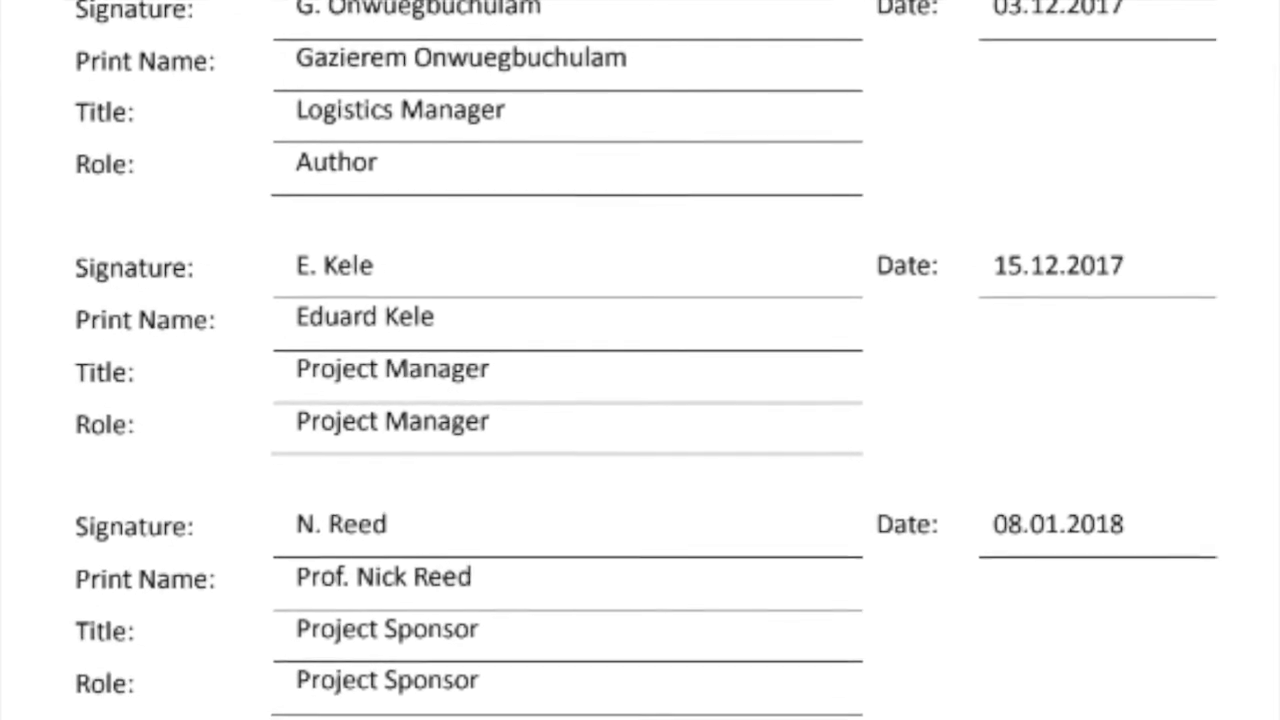